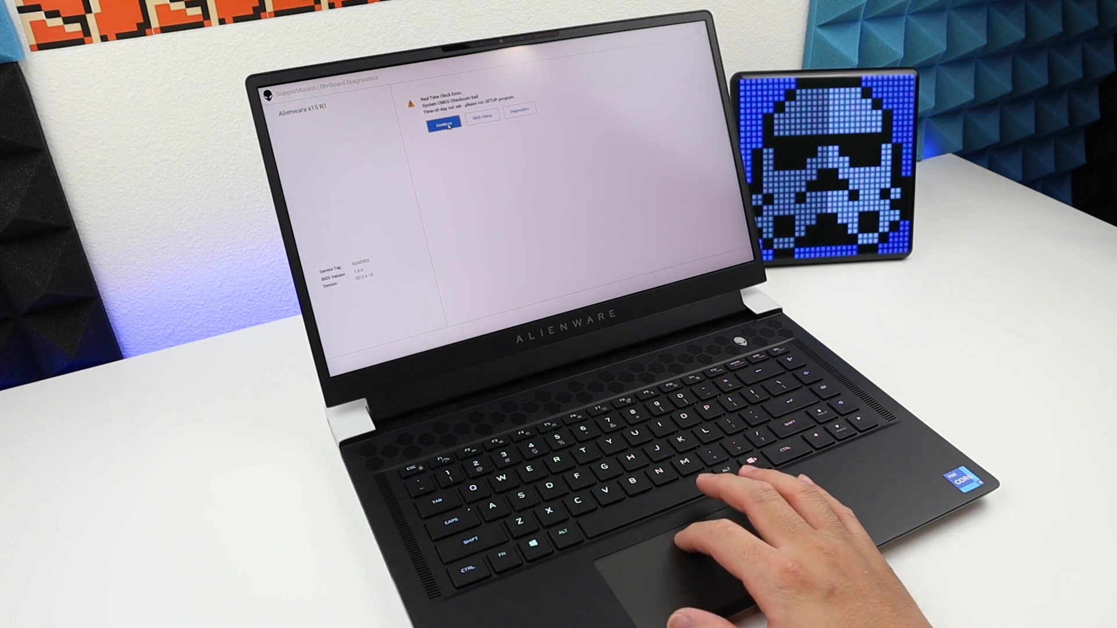
# Continue past the SupportAssist real-time clock checksum error to boot Windows.
pyautogui.click(443, 123)
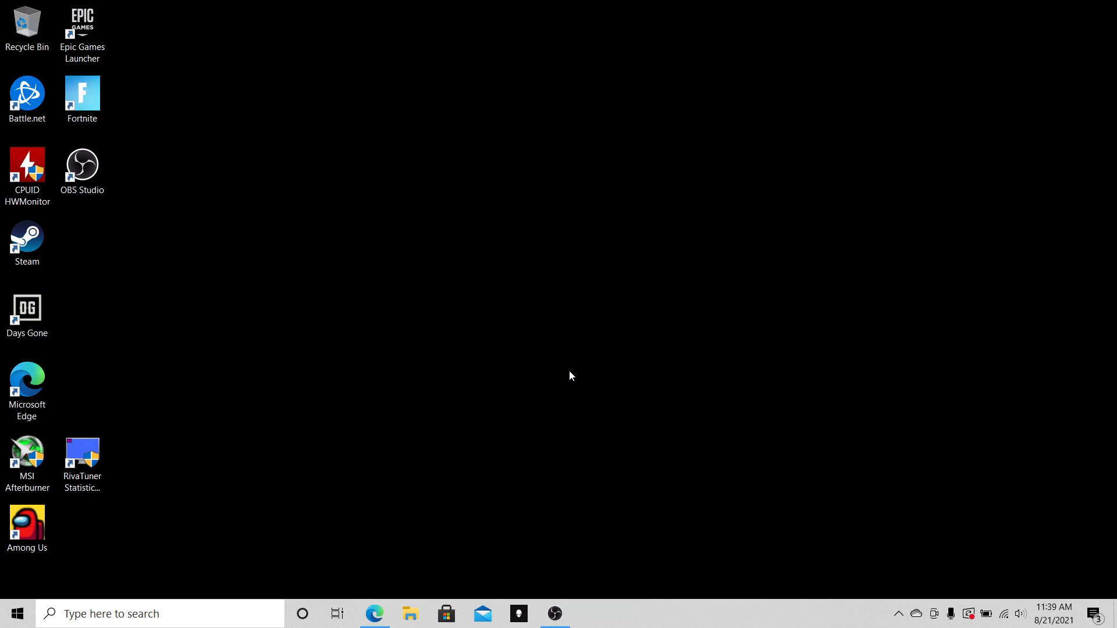
pyautogui.moveTo(111, 535)
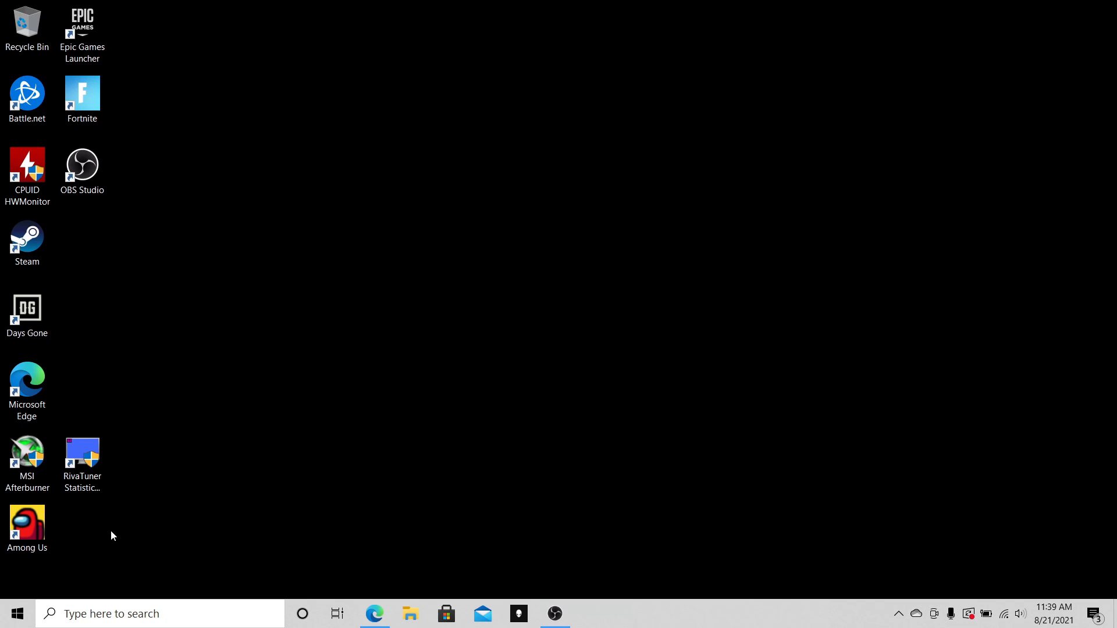
# Search Start for 'disk man' to find Disk Management.
pyautogui.click(17, 613)
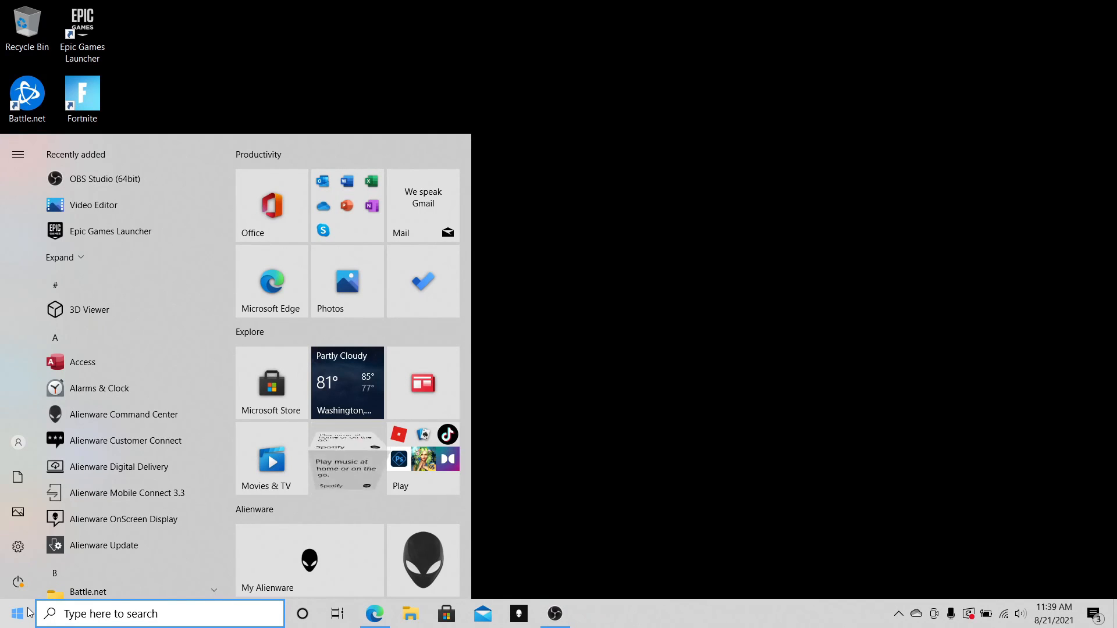
pyautogui.write('disk man')
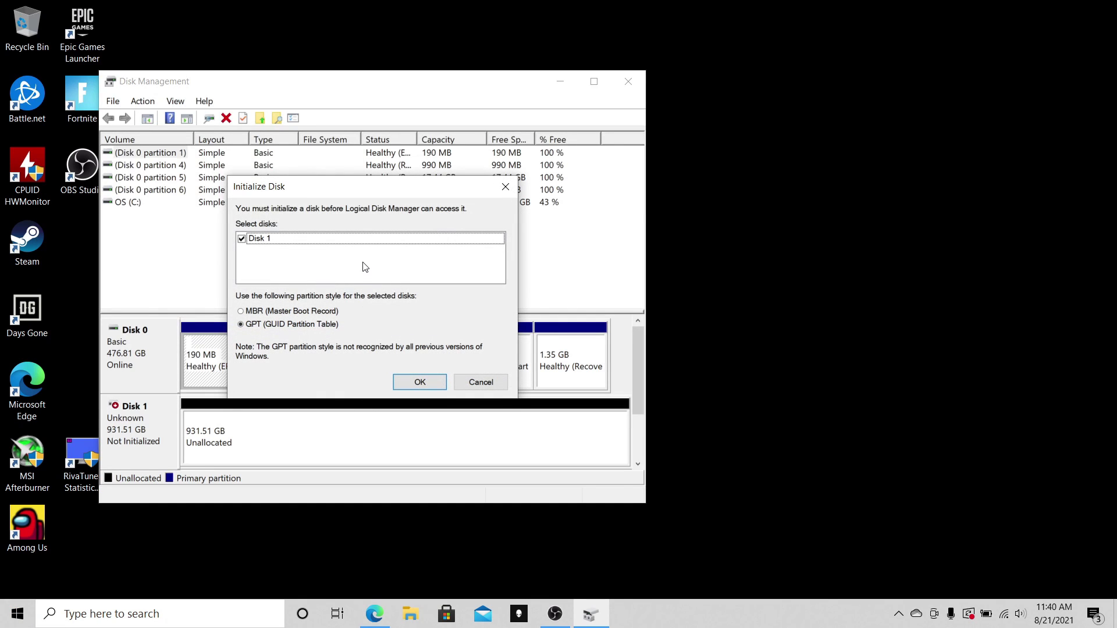
pyautogui.moveTo(359, 252)
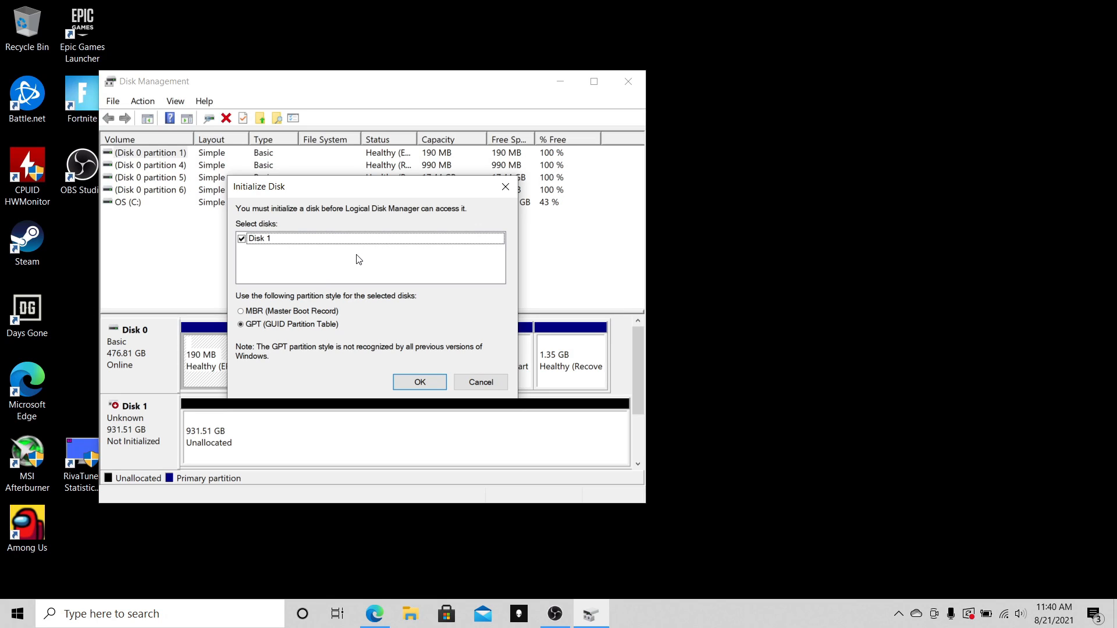
pyautogui.moveTo(285, 320)
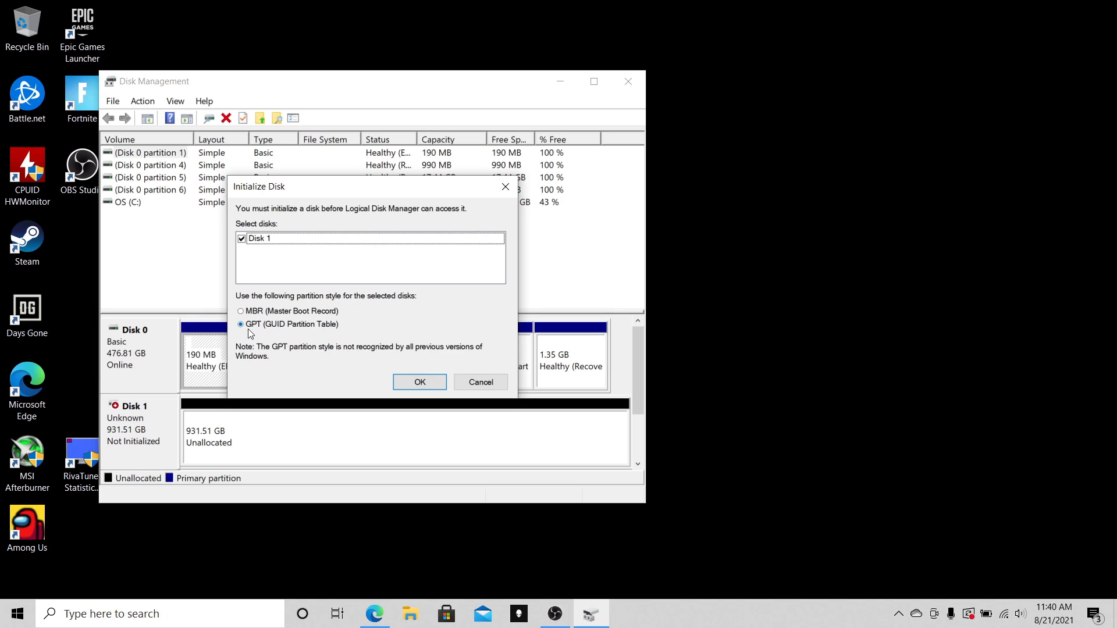
pyautogui.moveTo(419, 381)
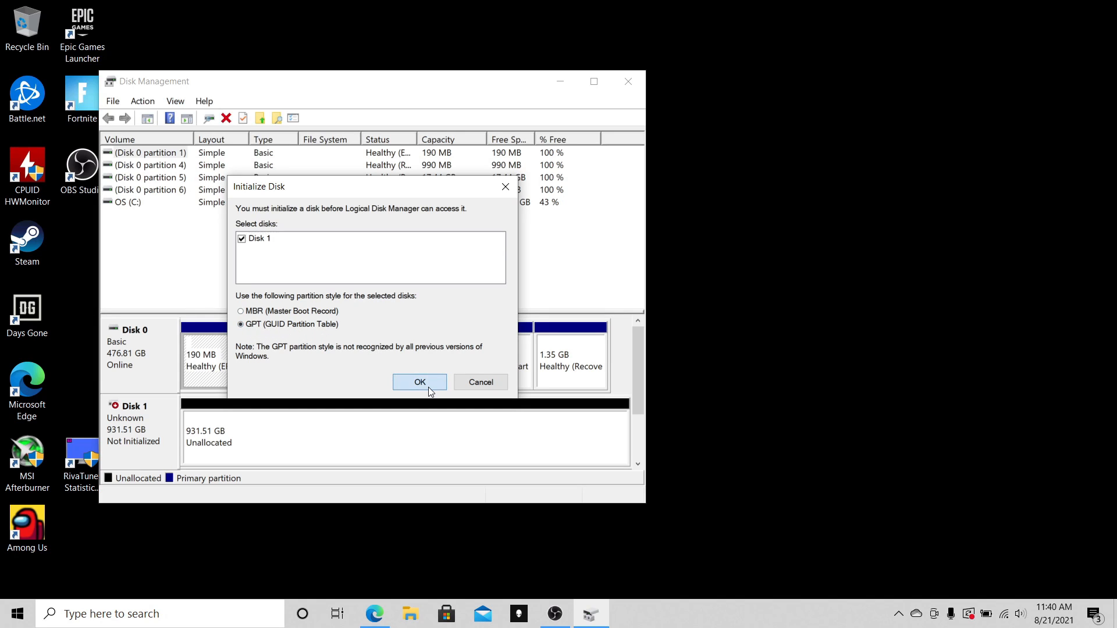
# Confirm initializing Disk 1 with the GPT partition style.
pyautogui.click(419, 381)
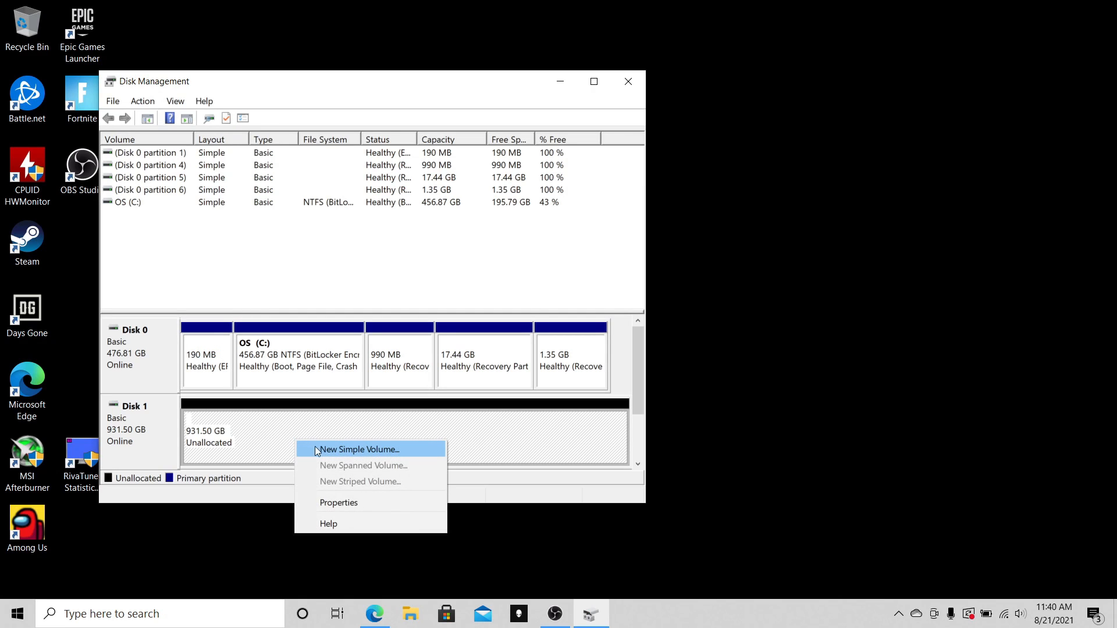
# Start a New Simple Volume on Disk 1's unallocated space at full size.
pyautogui.click(358, 449)
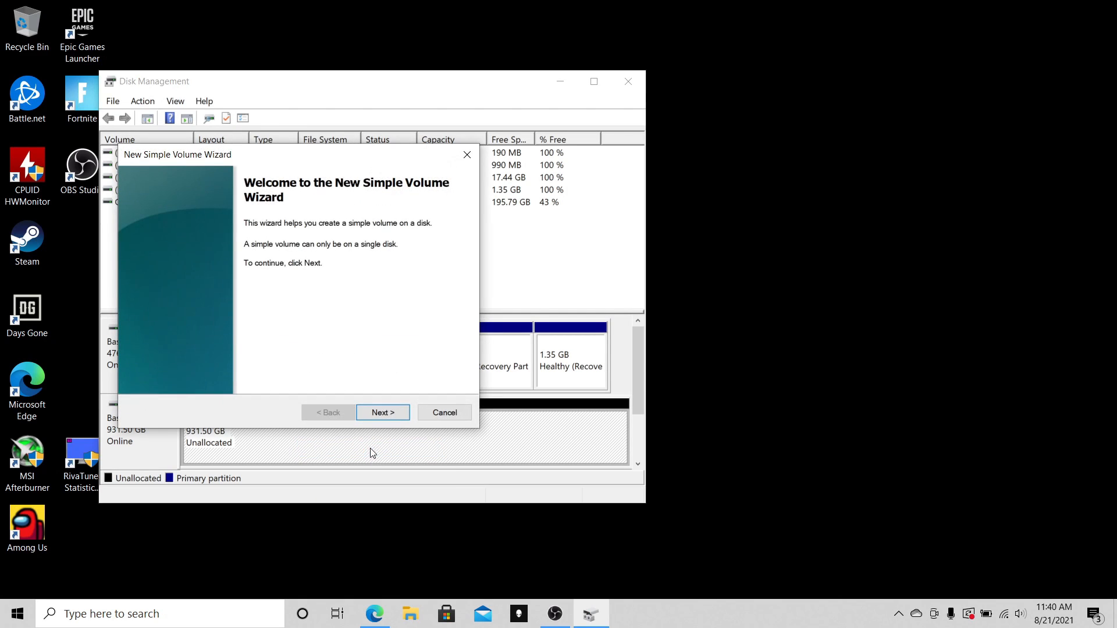
pyautogui.click(382, 412)
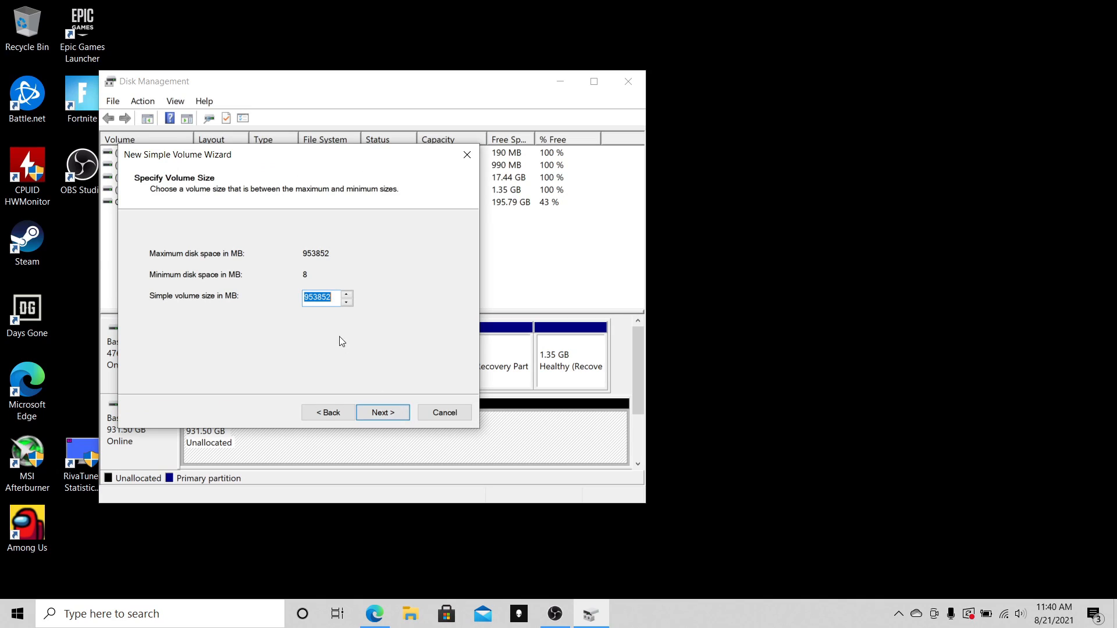
pyautogui.click(381, 412)
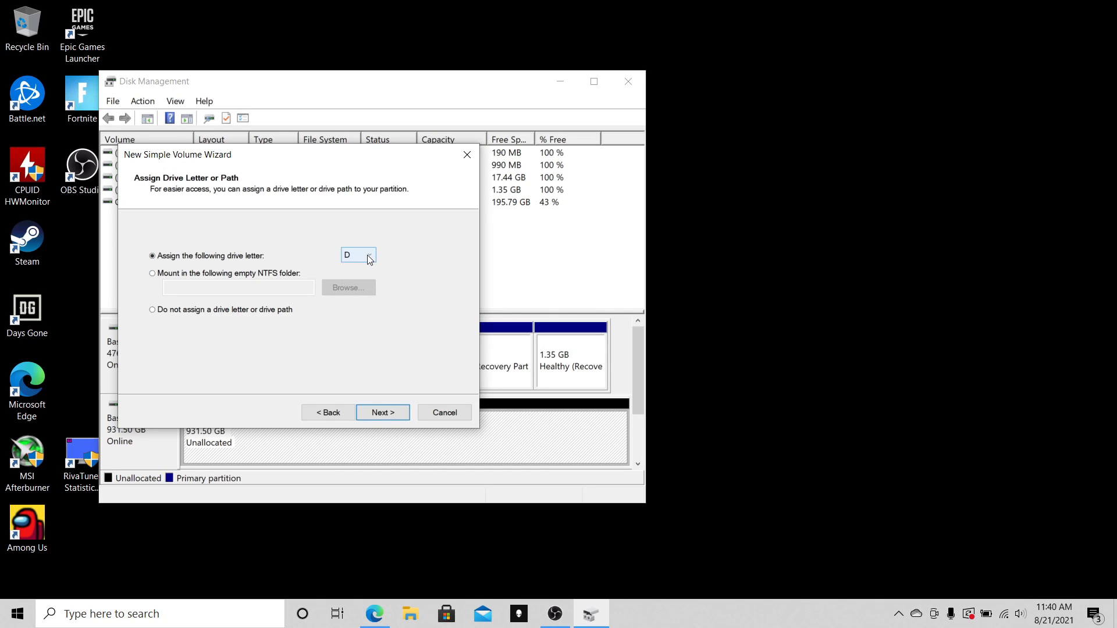
# Assign drive letter R to the new volume.
pyautogui.click(370, 255)
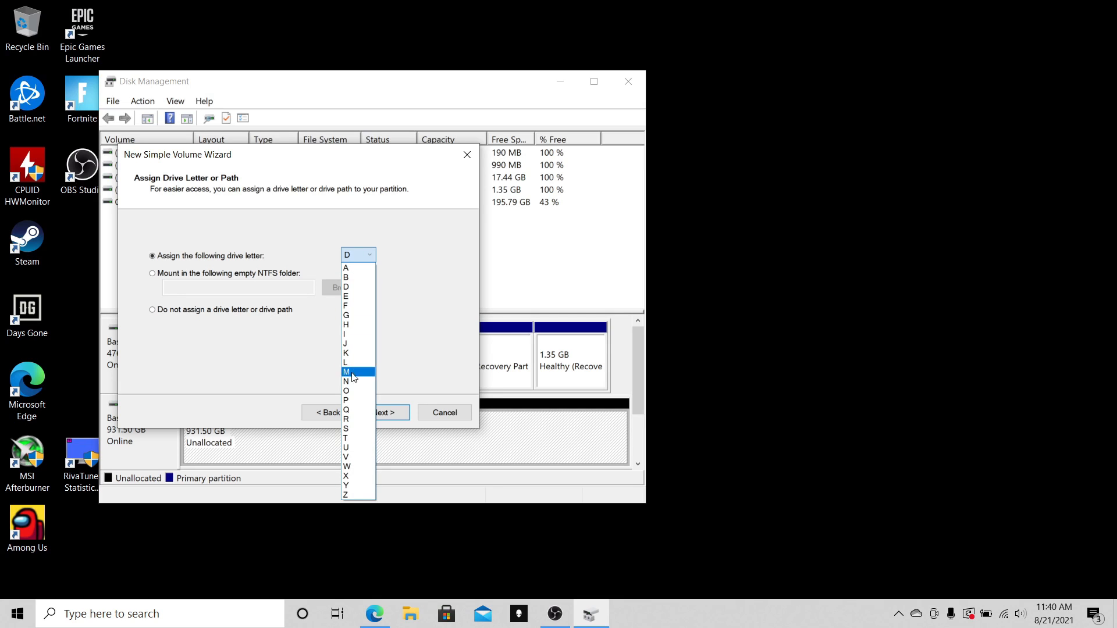
pyautogui.moveTo(347, 430)
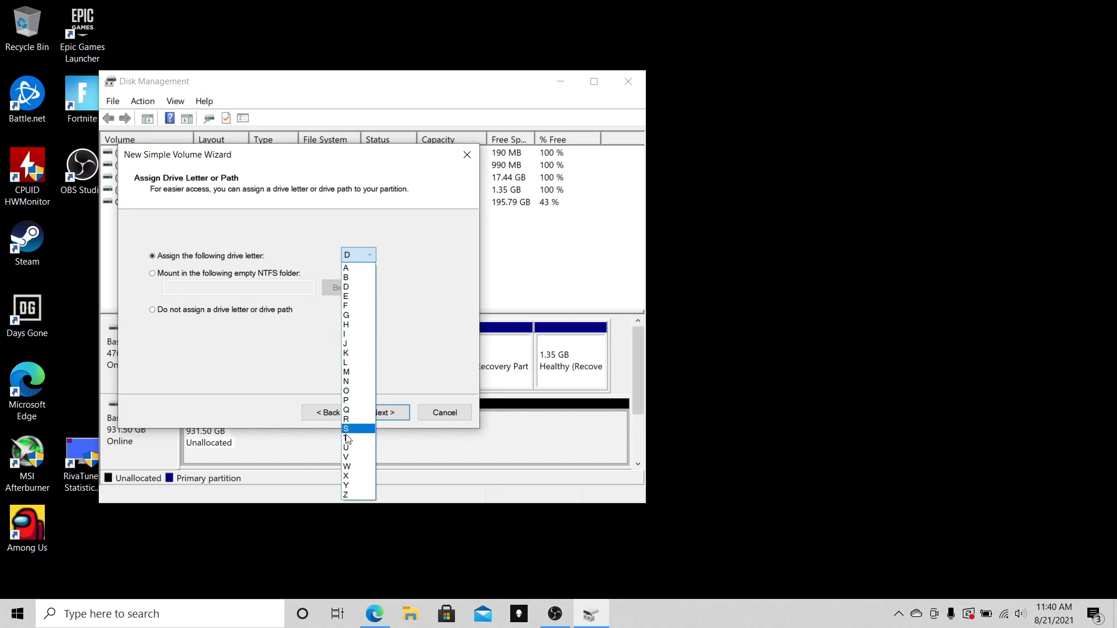
pyautogui.click(345, 419)
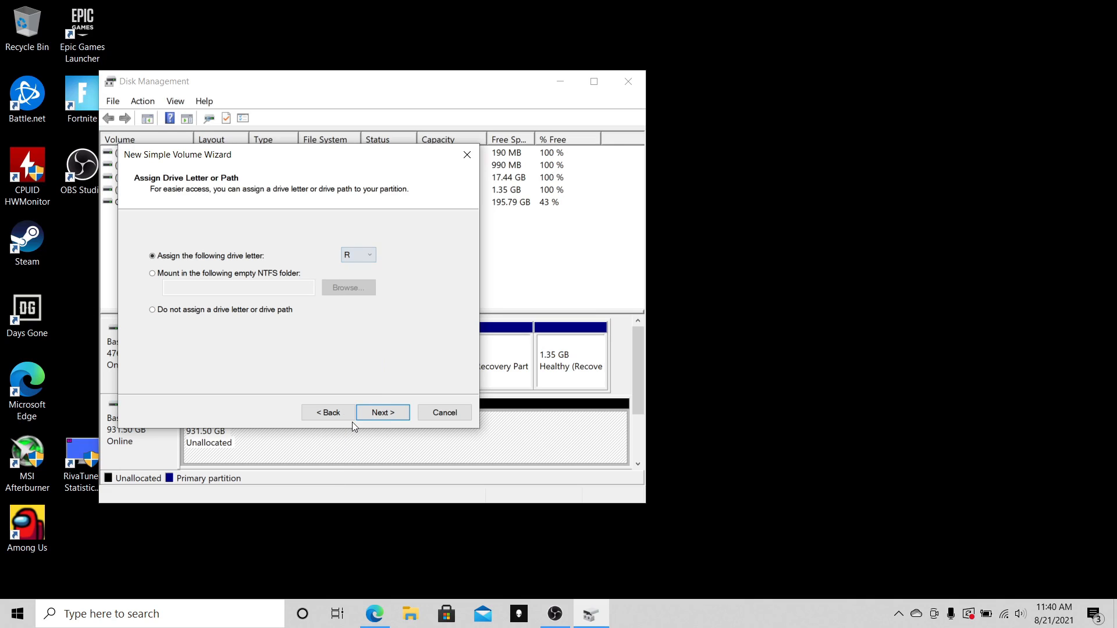
pyautogui.click(382, 413)
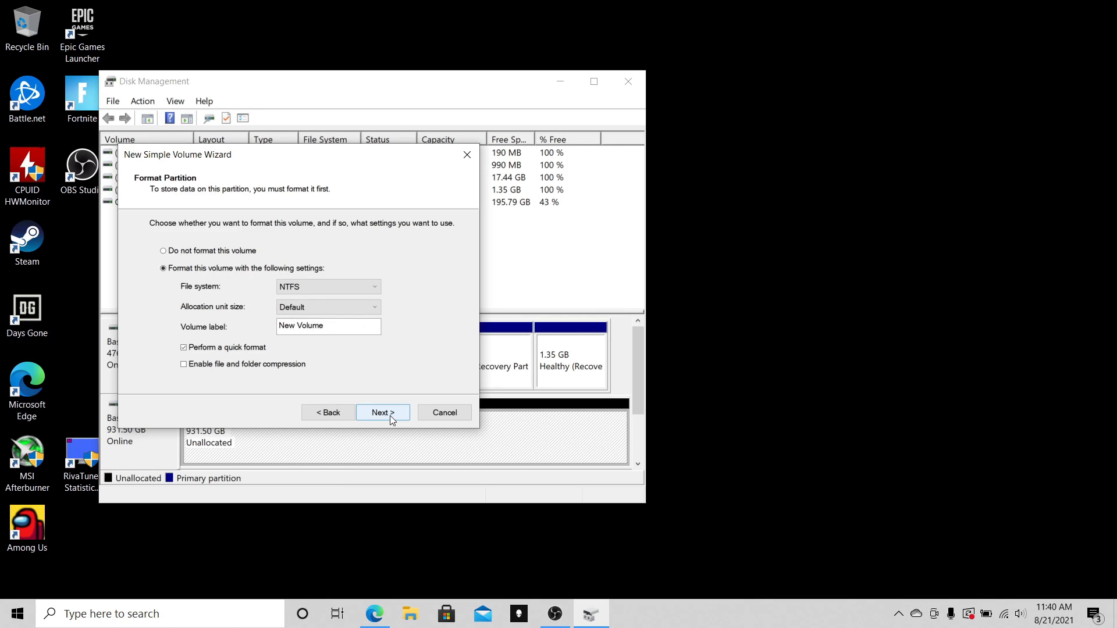
# Label the NTFS volume 'BigFishGame' and accept the format settings.
pyautogui.tripleClick(328, 326)
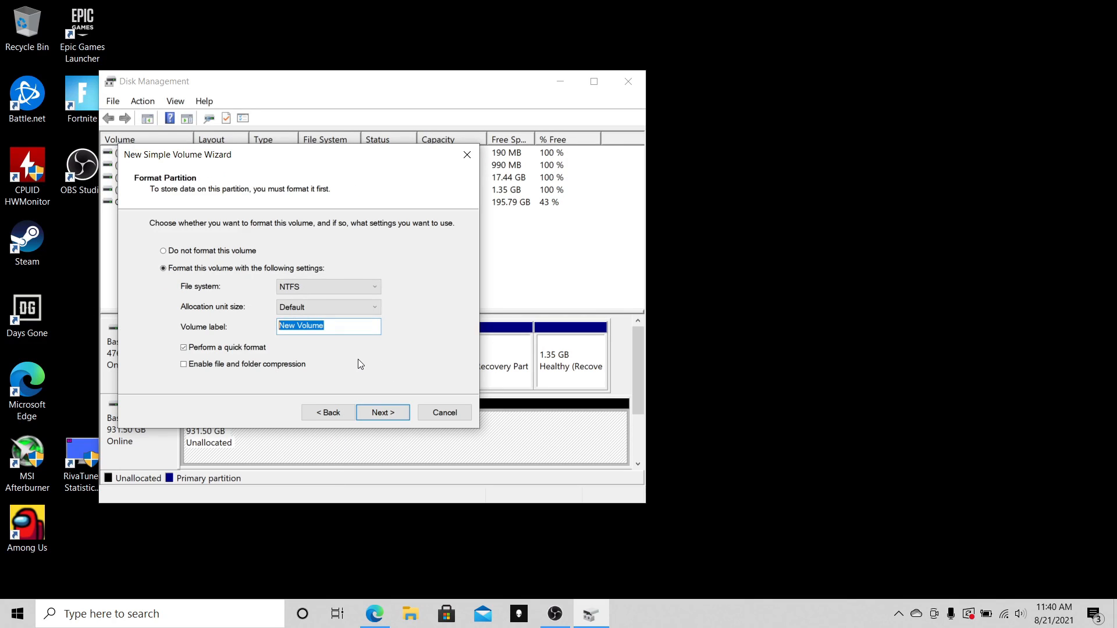
pyautogui.write('BigFishGame')
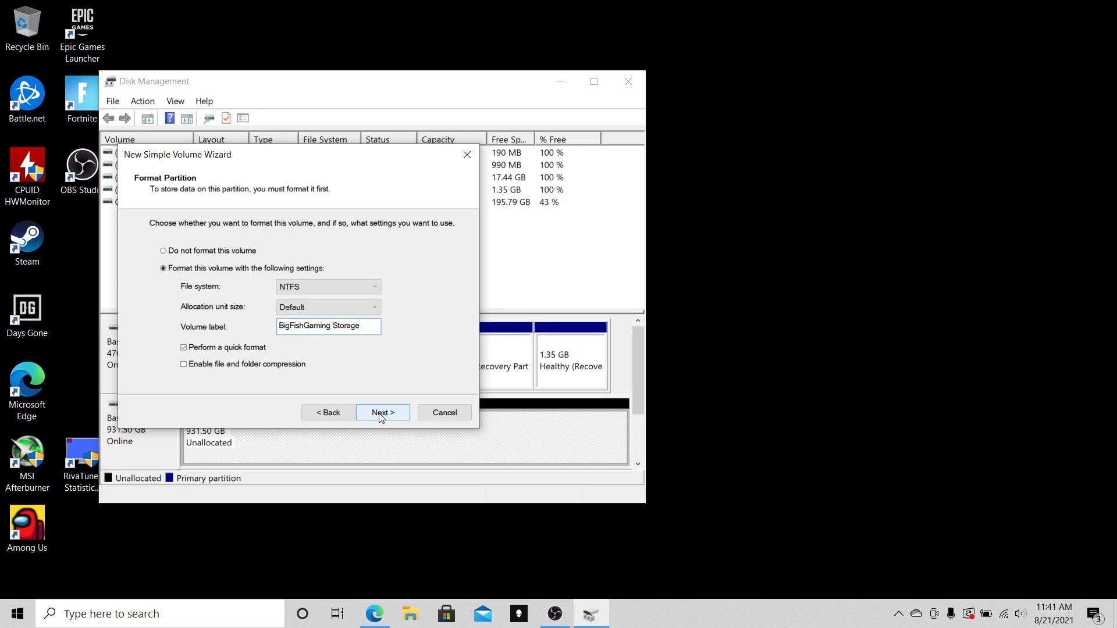
pyautogui.click(381, 412)
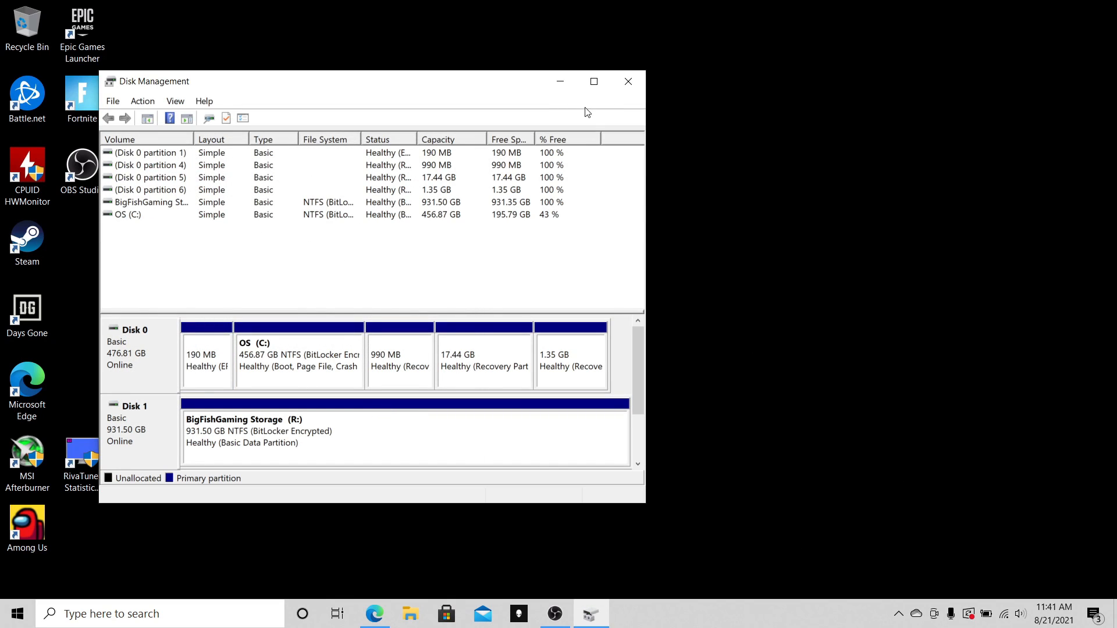
# Close Disk Management and view the R: drive under This PC in File Explorer.
pyautogui.click(627, 82)
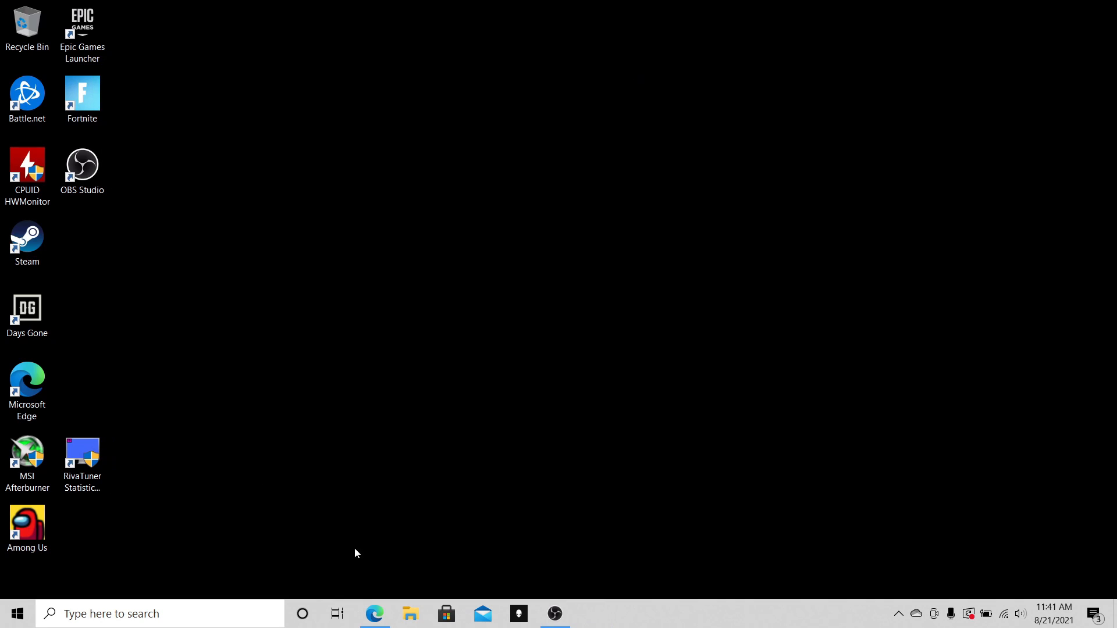
pyautogui.moveTo(448, 486)
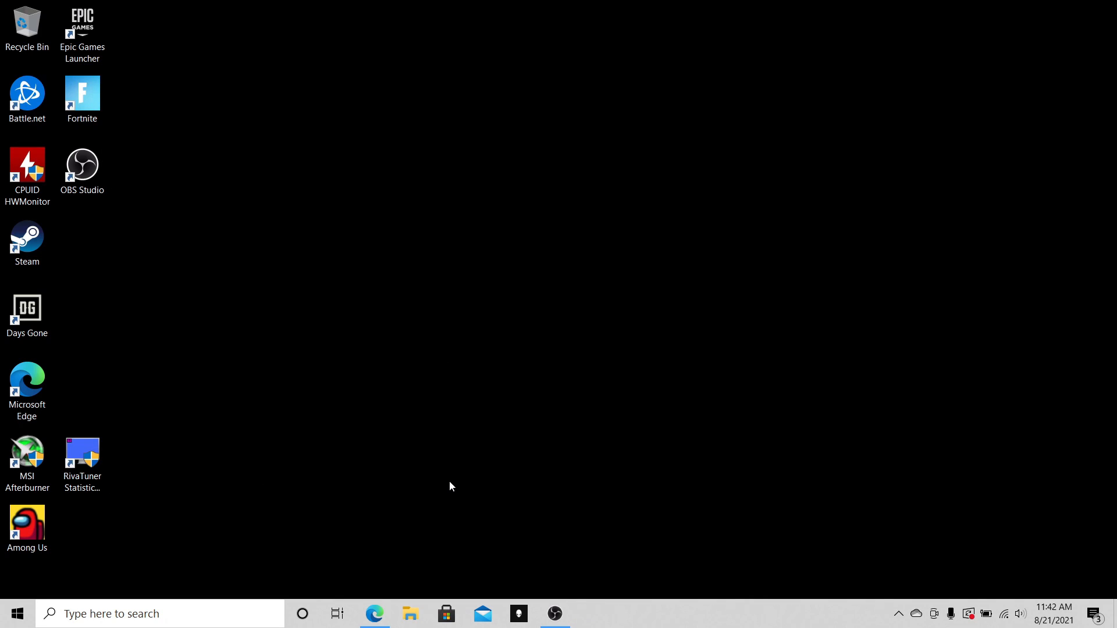
pyautogui.click(410, 613)
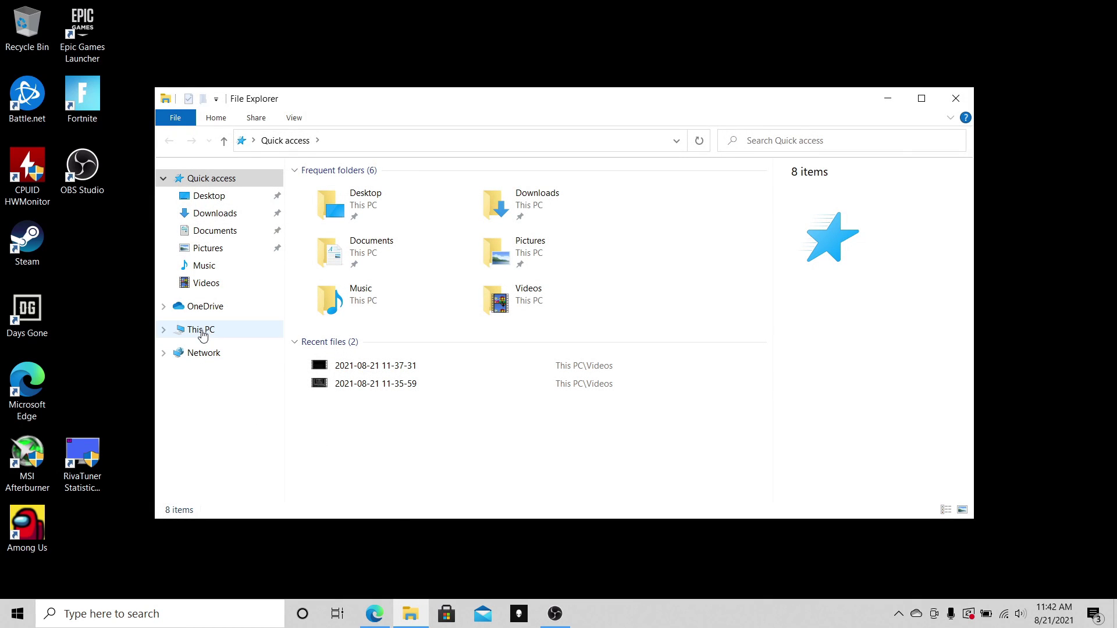
pyautogui.click(200, 329)
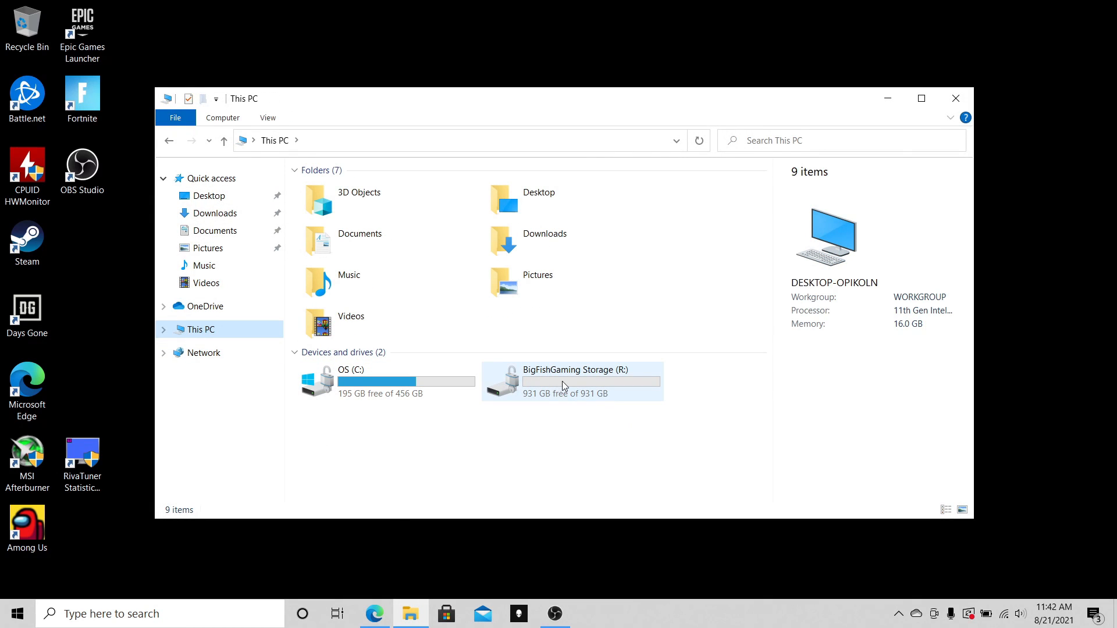